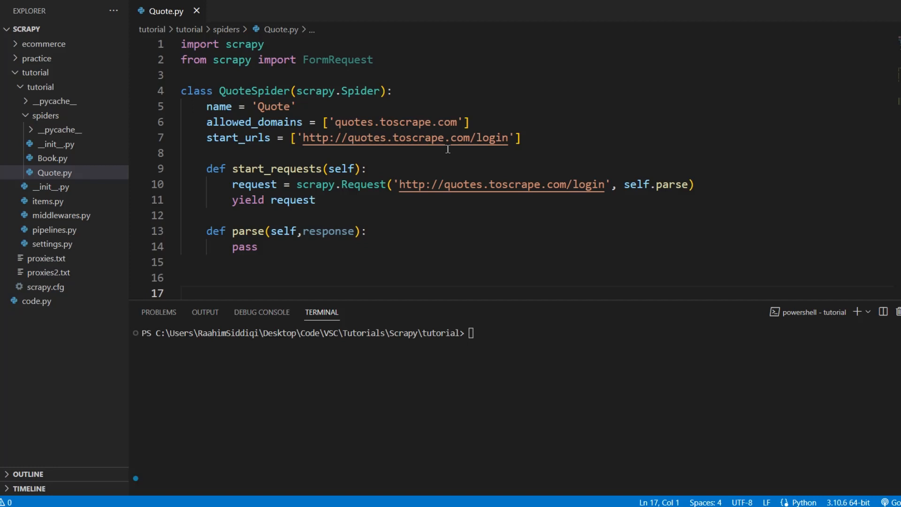
pyautogui.moveTo(490, 211)
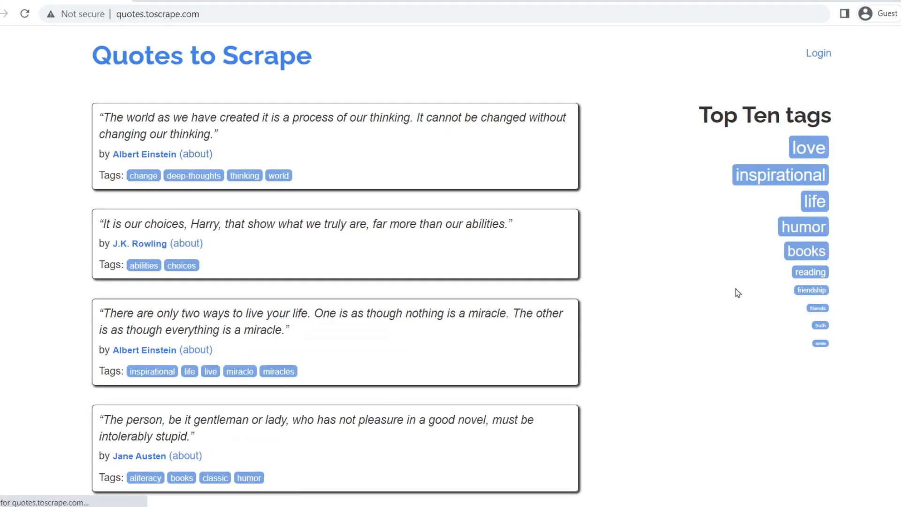
# Scroll down the Quotes to Scrape homepage to see more quotes and tags
pyautogui.scroll(-3)
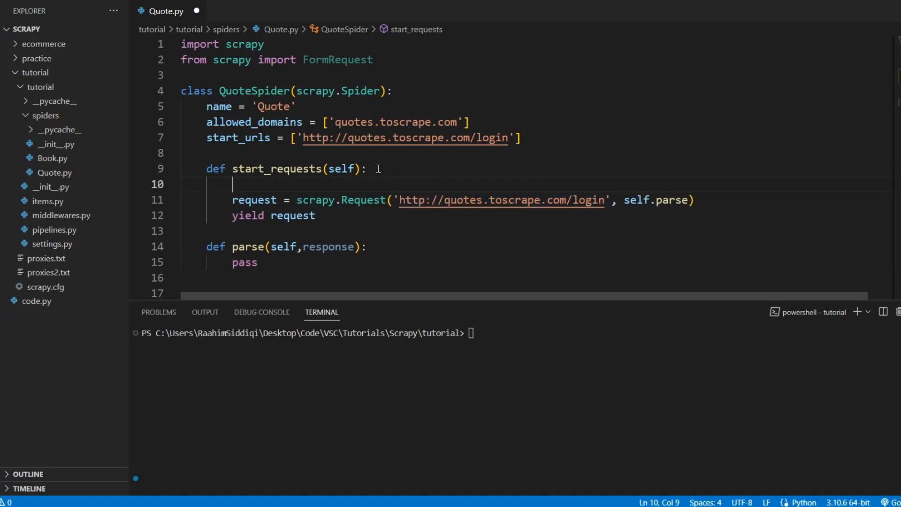
# Define cookies = {"token": 12345} at the top of start_requests
pyautogui.write('cookies =')
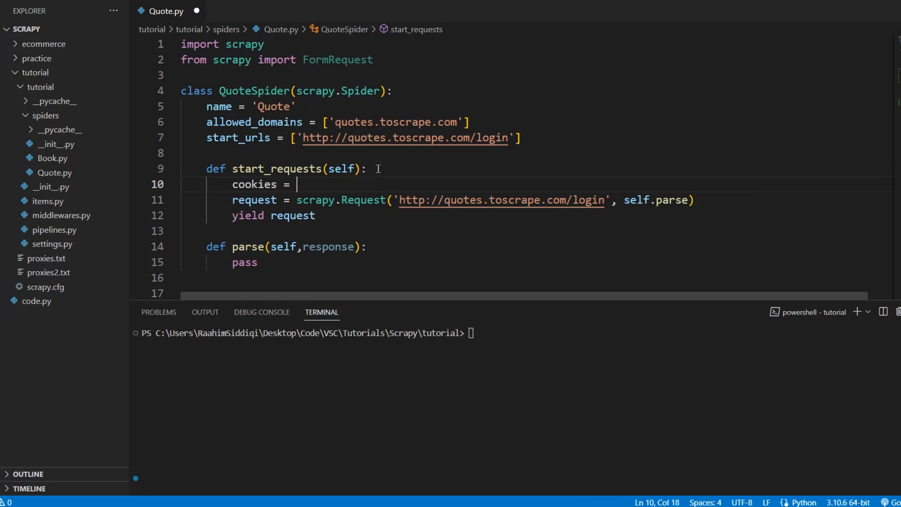
pyautogui.write('{')
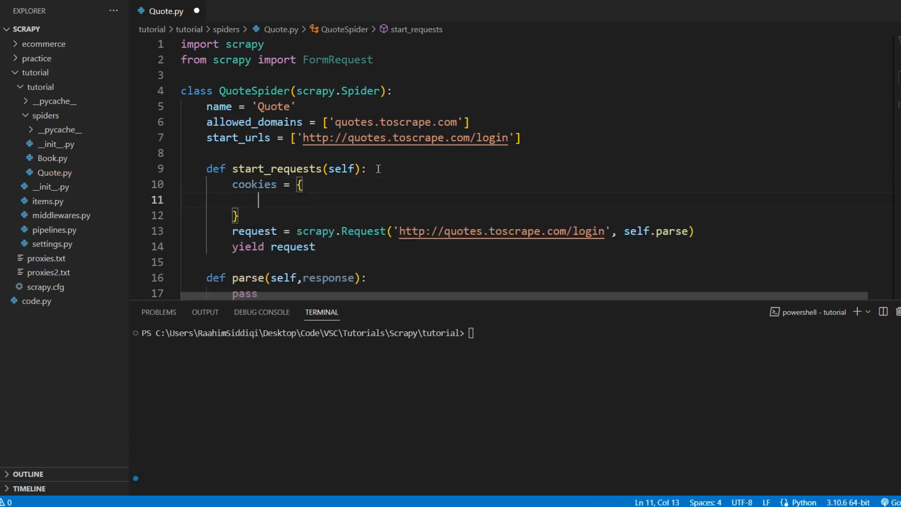
pyautogui.write('"toke"')
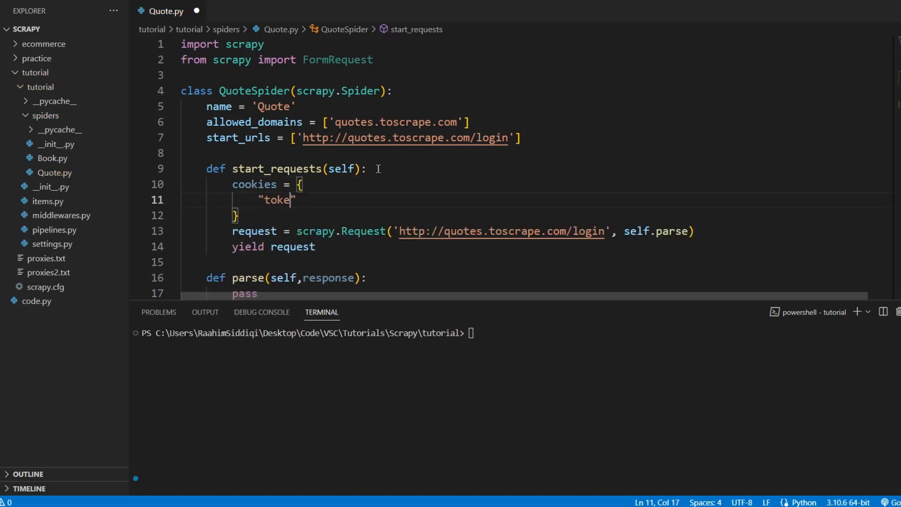
pyautogui.write('n" : 123')
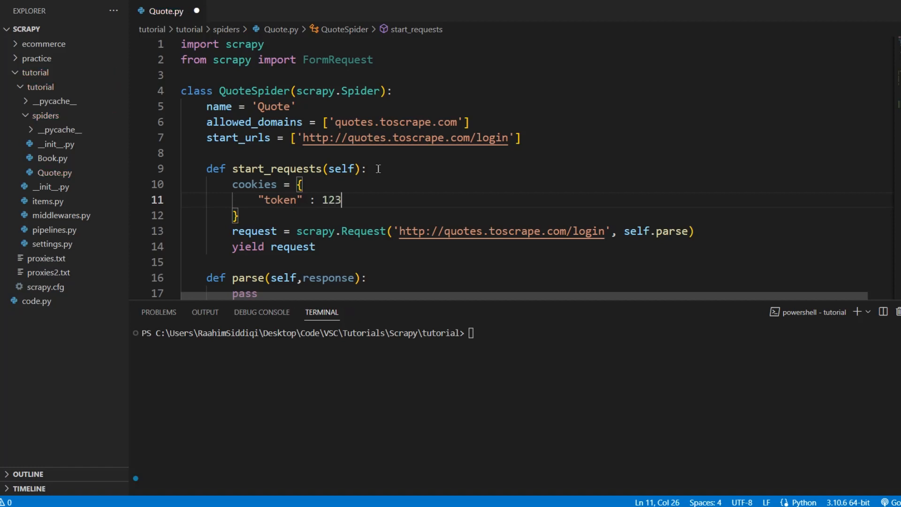
pyautogui.write('45')
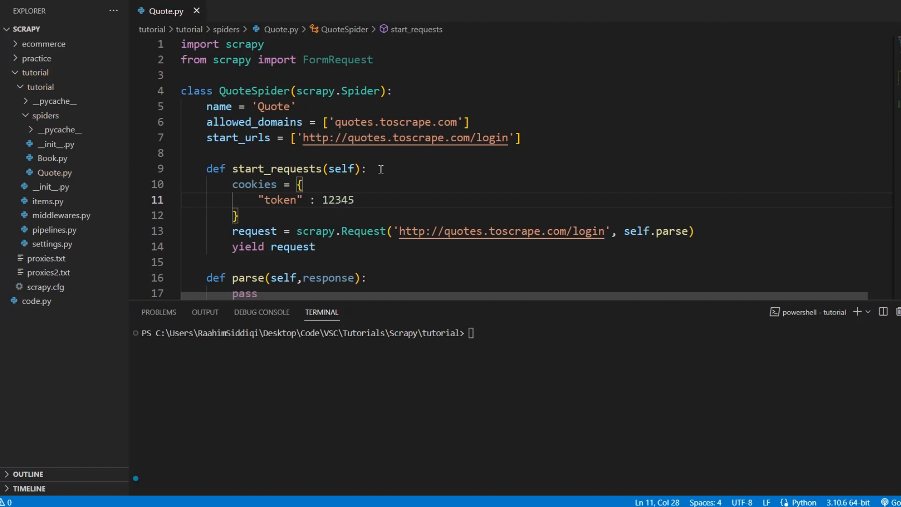
pyautogui.press('Enter')
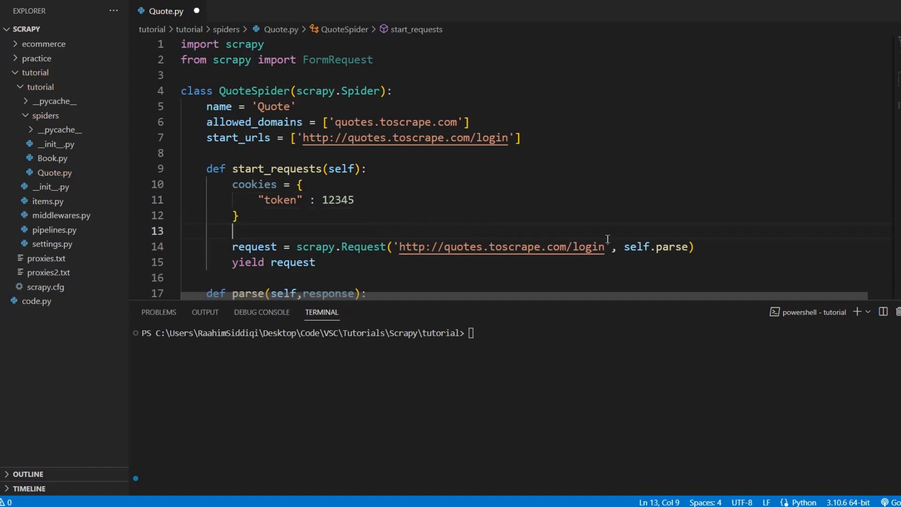
# Pass cookies=cookies to the scrapy.Request login call
pyautogui.write(', cook')
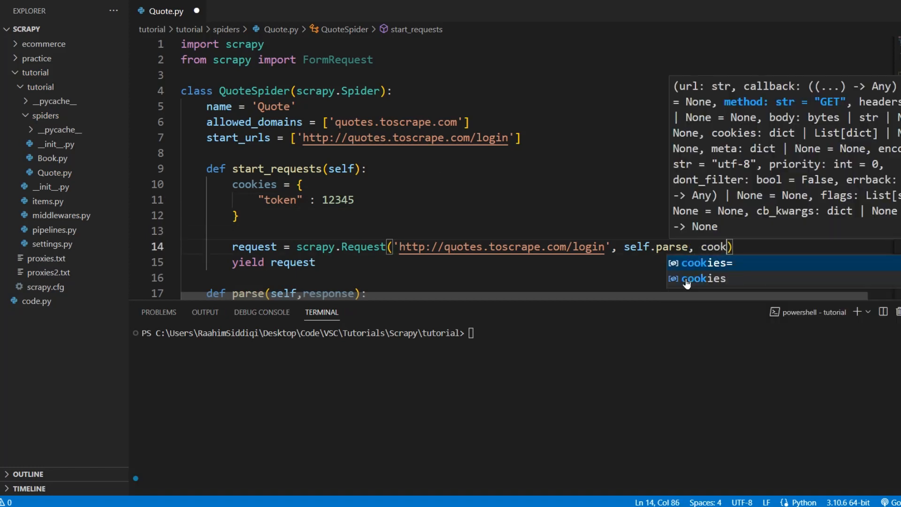
pyautogui.click(702, 262)
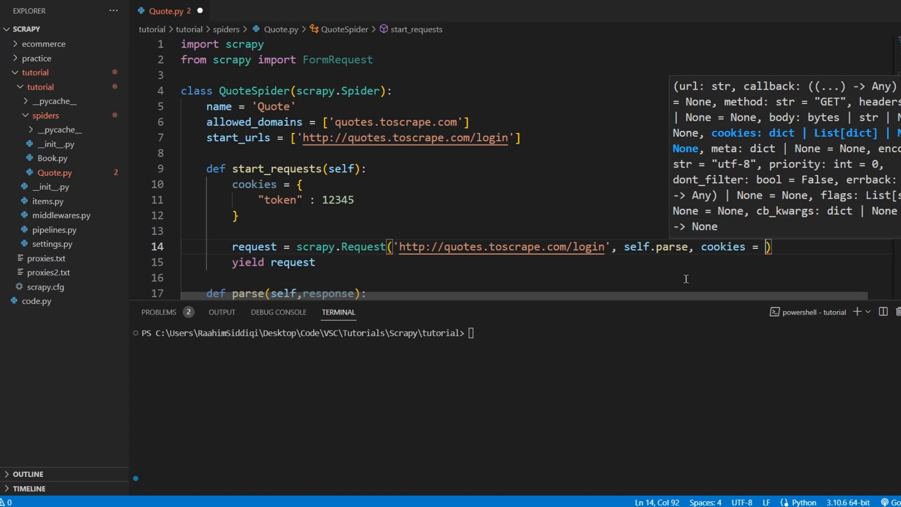
pyautogui.write('cookies')
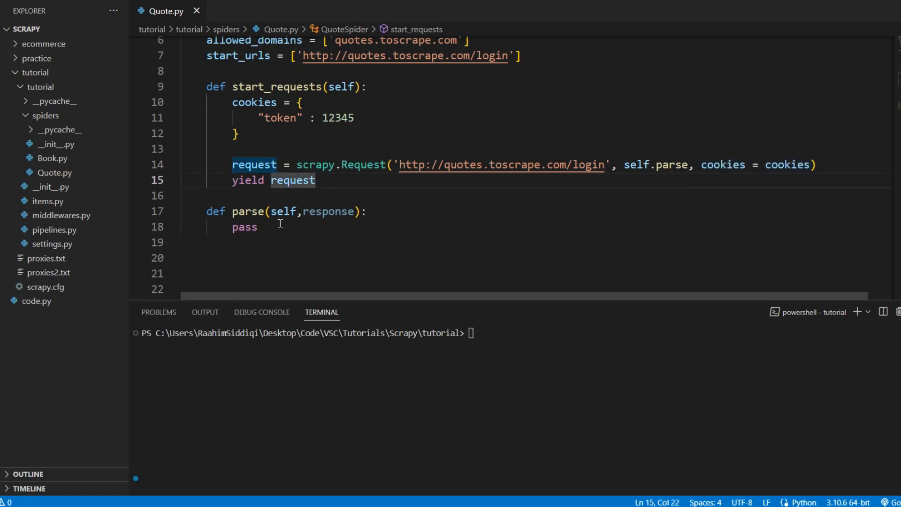
# Replace pass in parse with print(response.headers.getlist("Set-Cookies"))
pyautogui.doubleClick(245, 226)
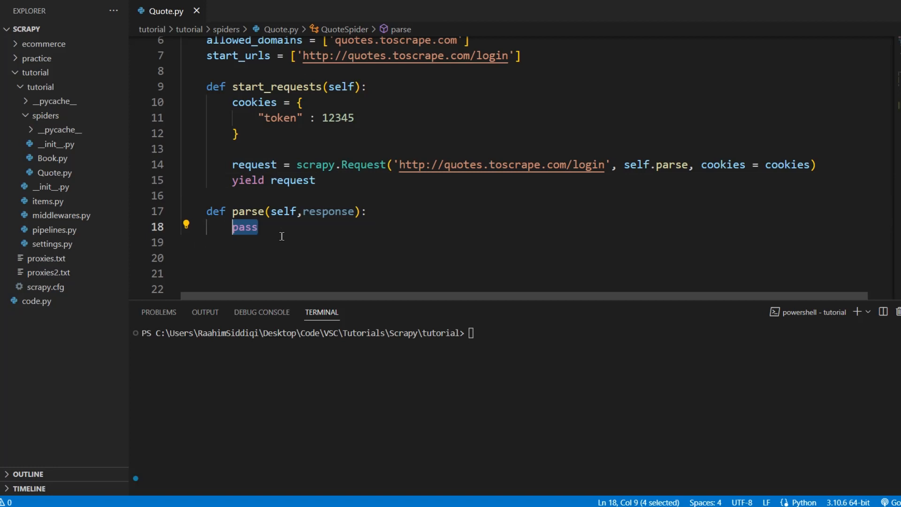
pyautogui.moveTo(469, 210)
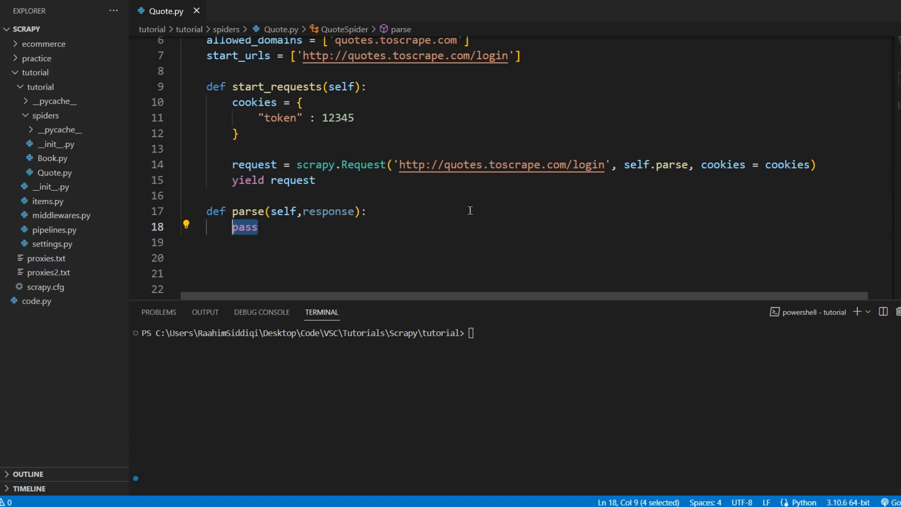
pyautogui.moveTo(829, 165)
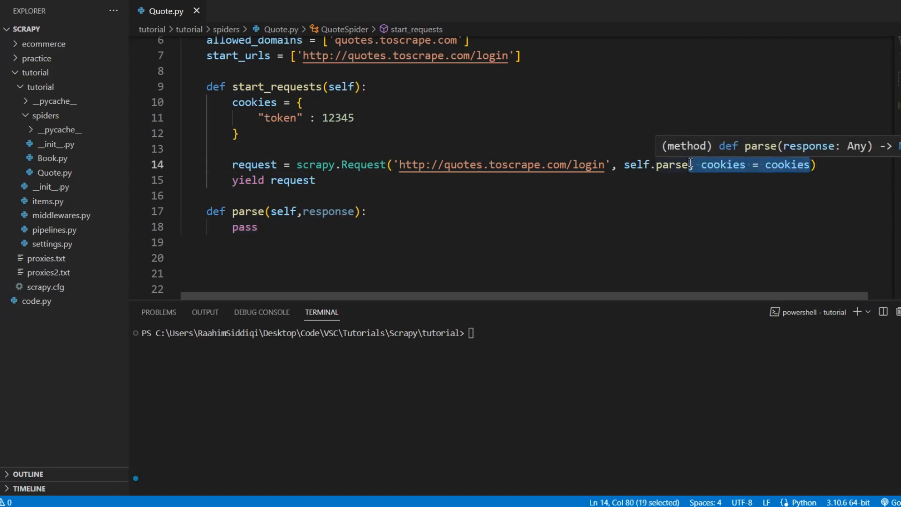
pyautogui.click(258, 226)
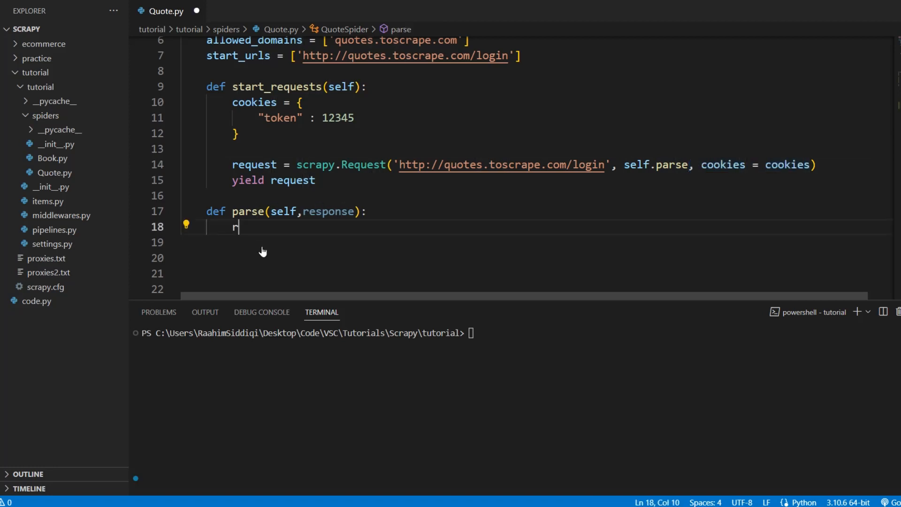
pyautogui.write('print(response)')
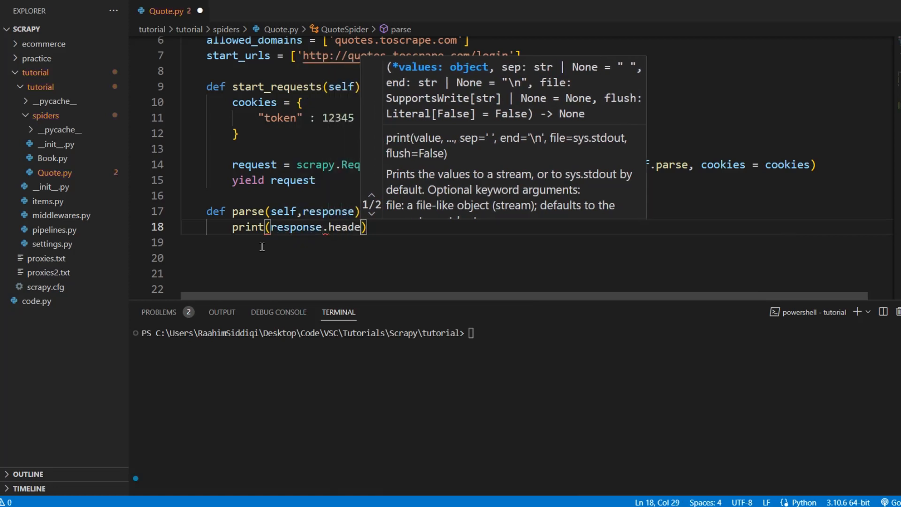
pyautogui.write('rs')
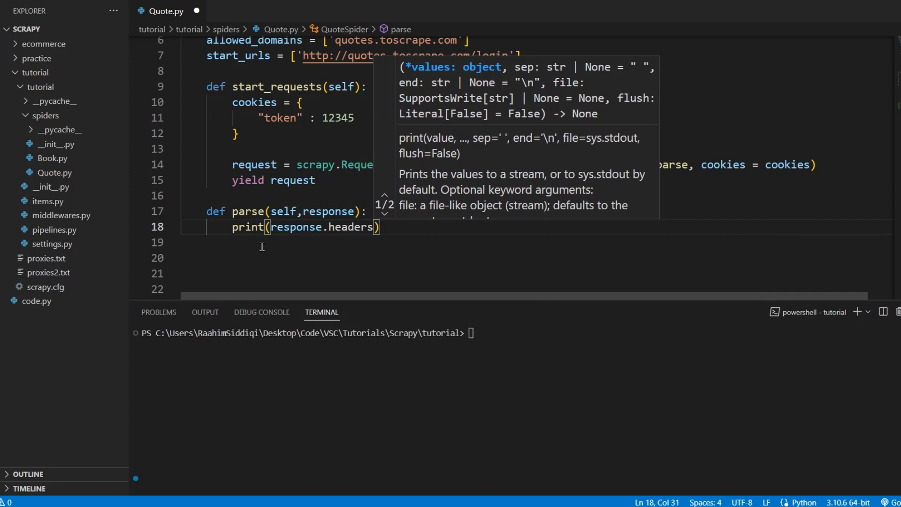
pyautogui.write('.getlist')
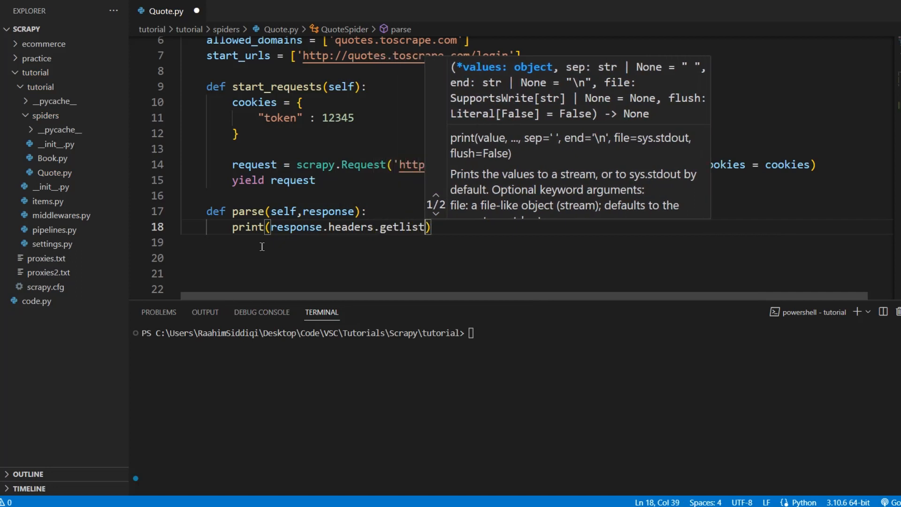
pyautogui.write('""')
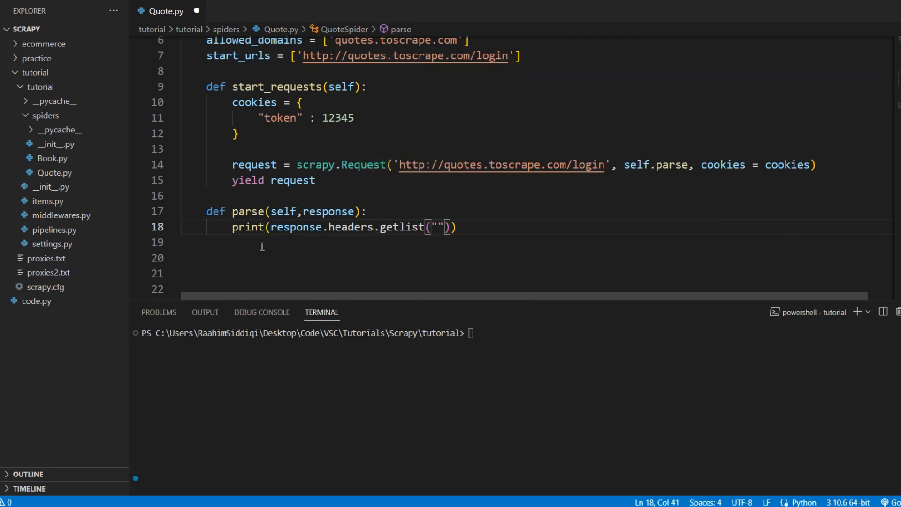
pyautogui.write('Set-Cookies')
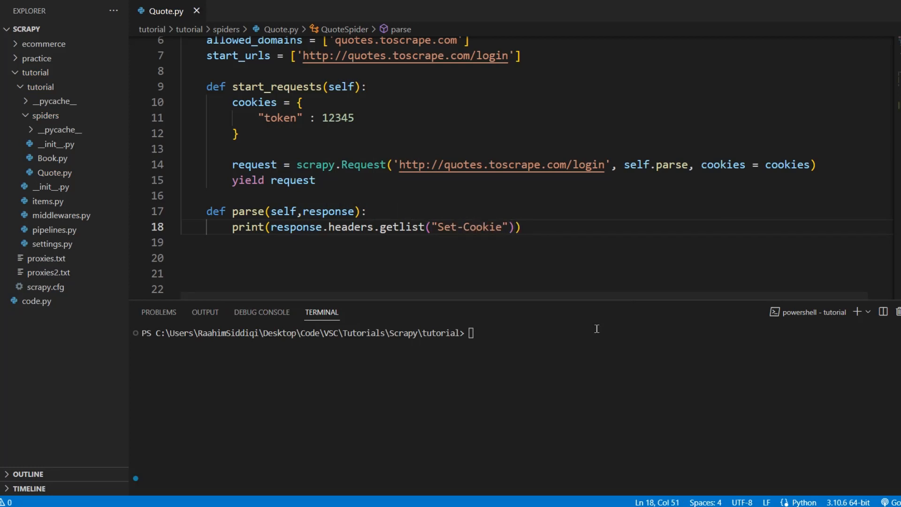
# Enter scrapy crawl Quote in the terminal to run the spider
pyautogui.write('scrapy crawl Quote')
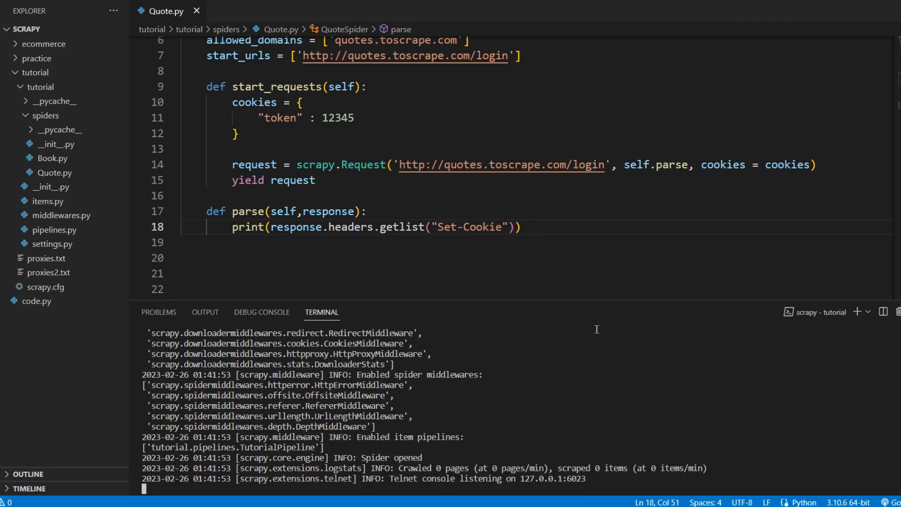
pyautogui.moveTo(404, 424)
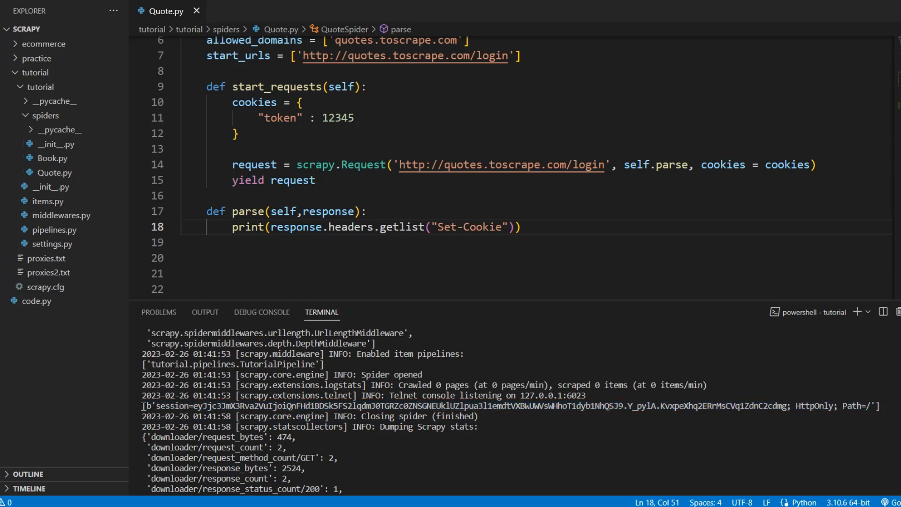
# Highlight the printed session Set-Cookie value in the crawl output
pyautogui.doubleClick(171, 405)
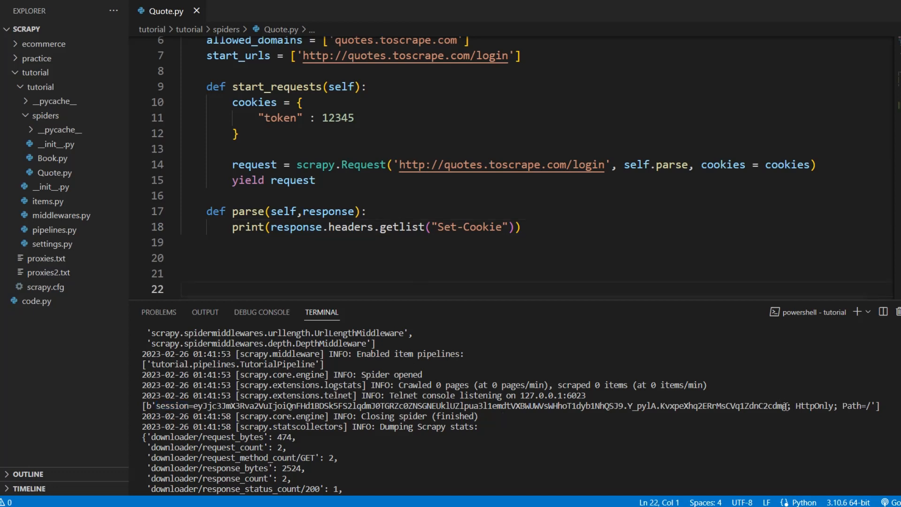
pyautogui.moveTo(157, 407); pyautogui.dragTo(790, 406)
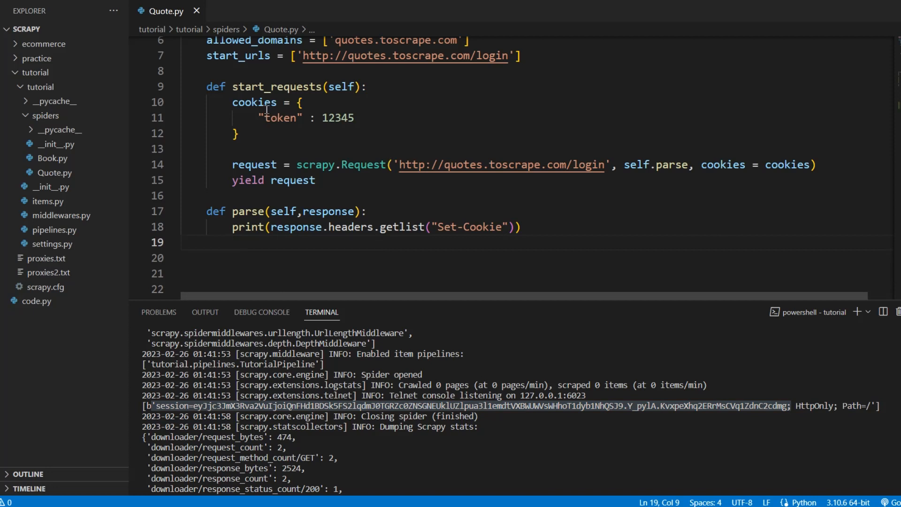
pyautogui.moveTo(232, 102); pyautogui.dragTo(238, 133)
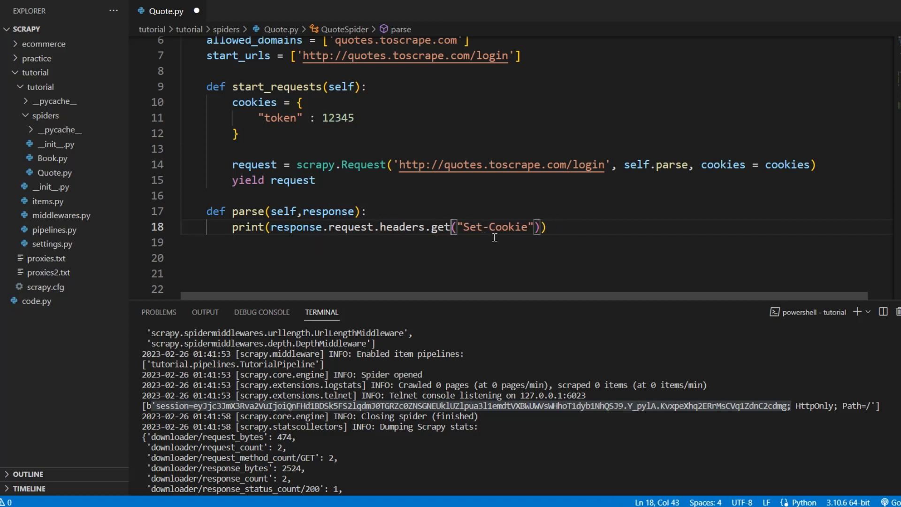
pyautogui.write('cookie')
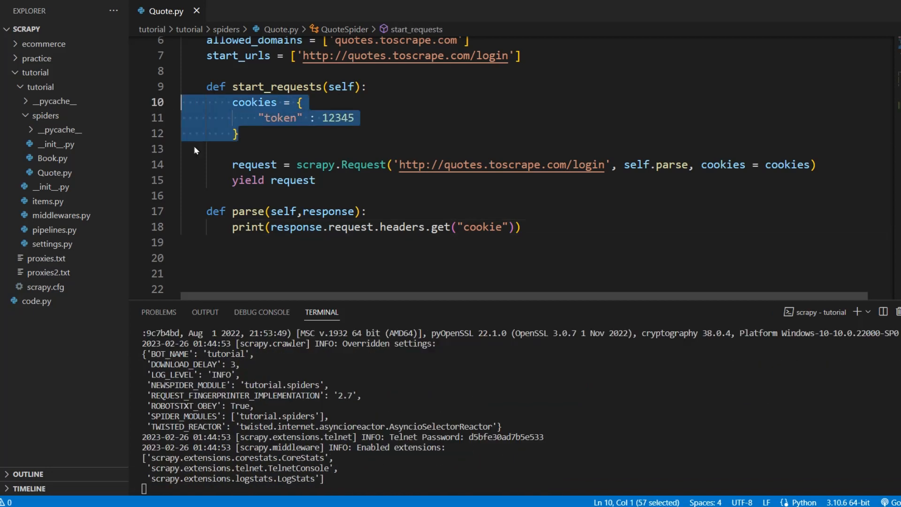
pyautogui.click(315, 180)
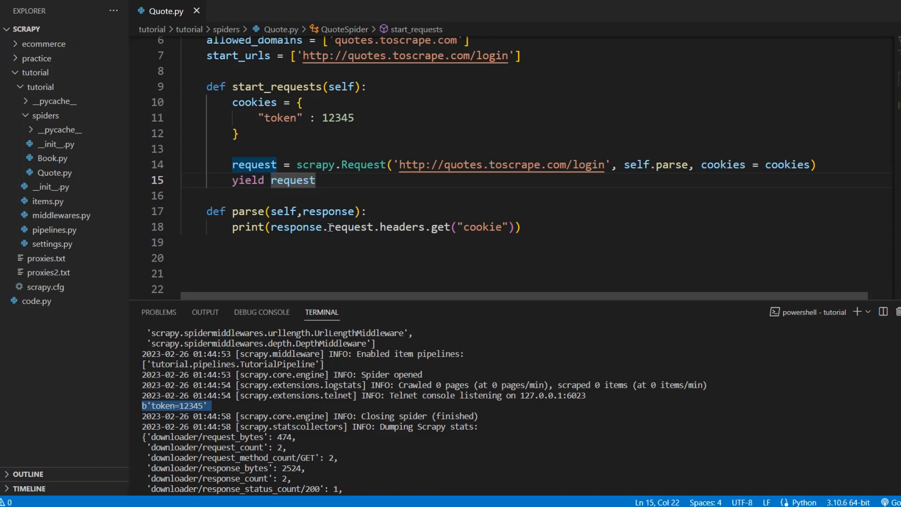
pyautogui.doubleClick(350, 226)
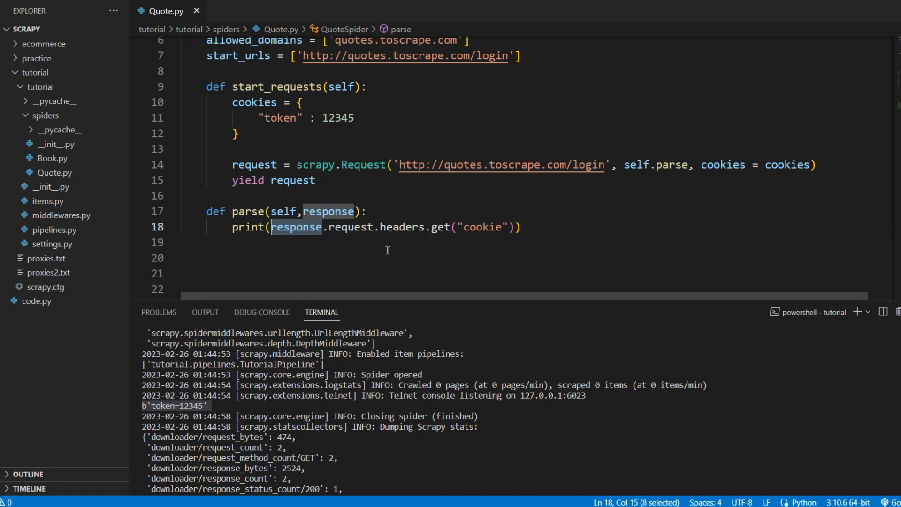
pyautogui.moveTo(585, 213)
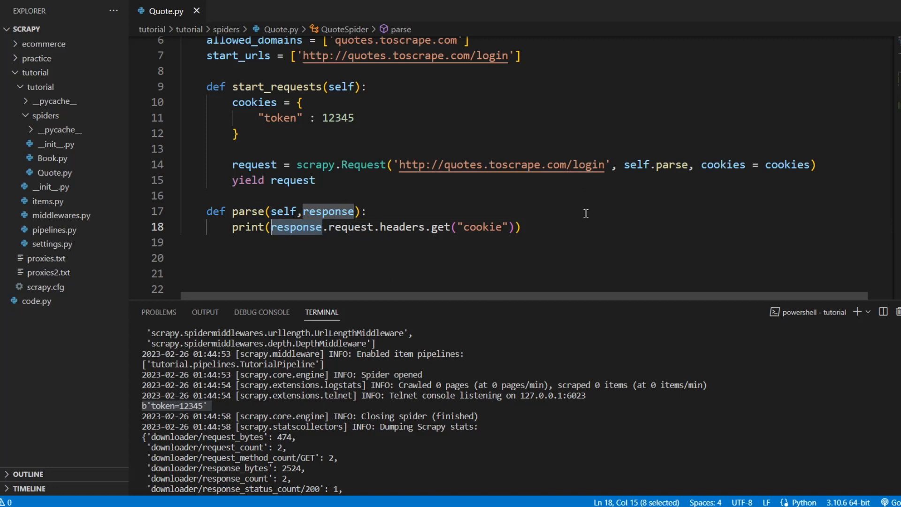
pyautogui.click(539, 281)
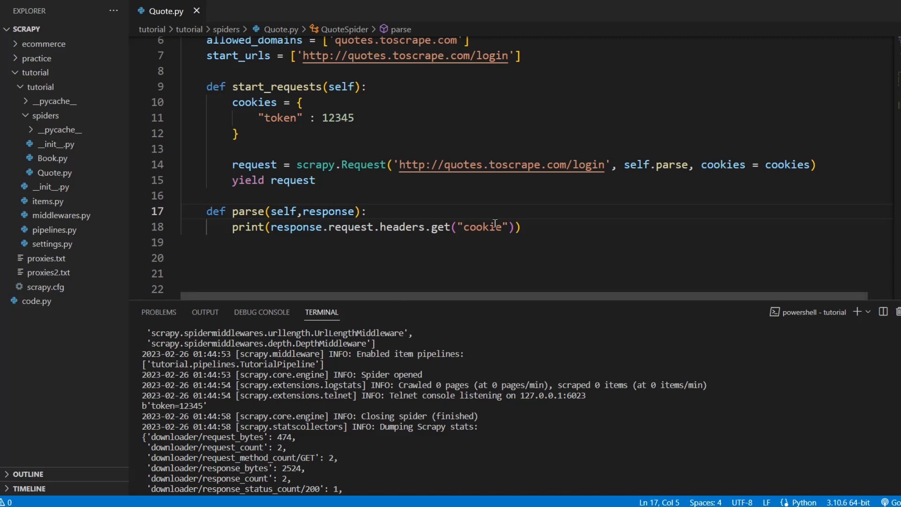
pyautogui.write('x')
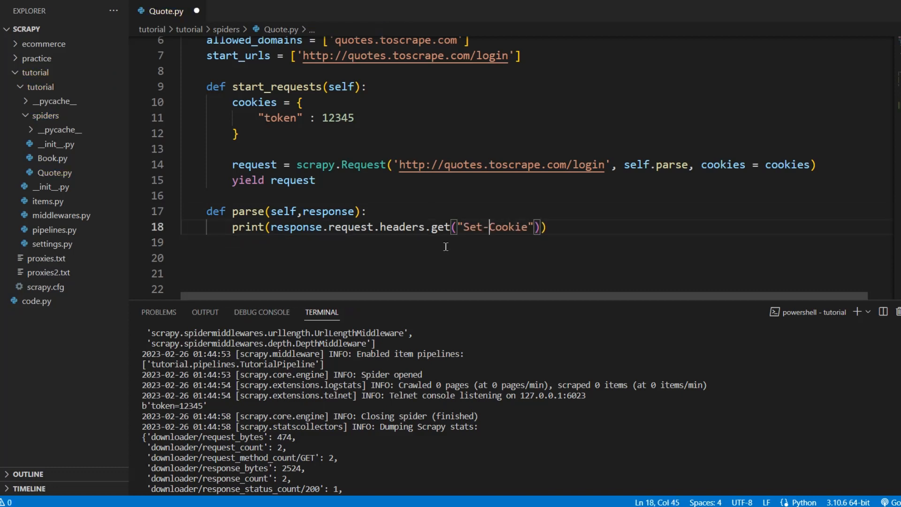
# Change headers.get to headers.getlist("Set-Cookie") in the parse print
pyautogui.write('list')
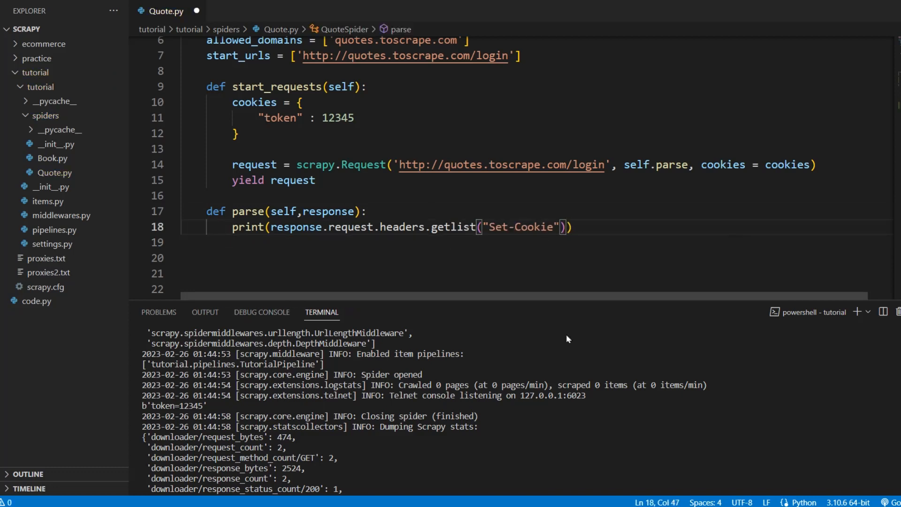
pyautogui.moveTo(421, 238)
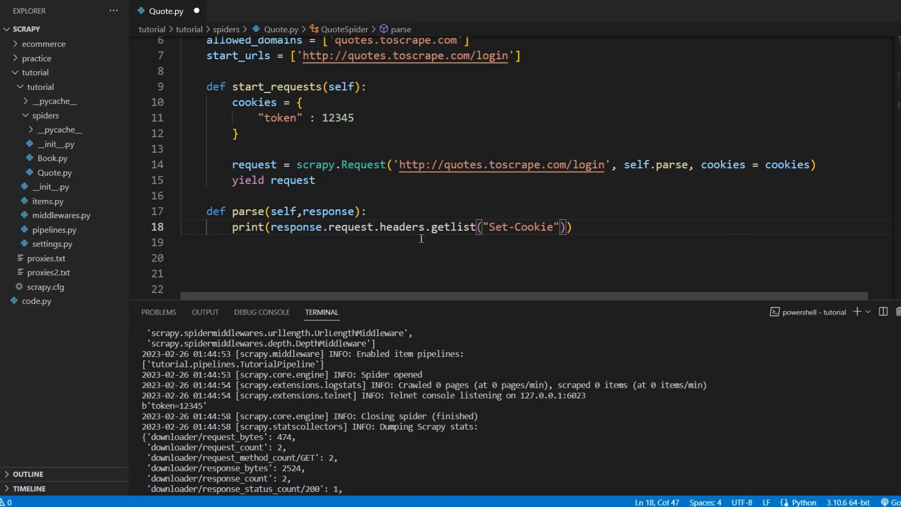
pyautogui.moveTo(487, 174)
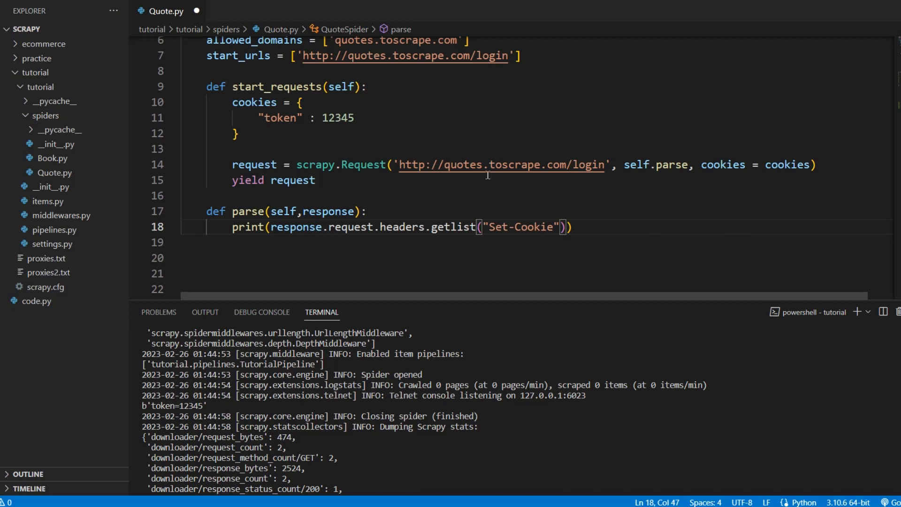
pyautogui.doubleClick(253, 165)
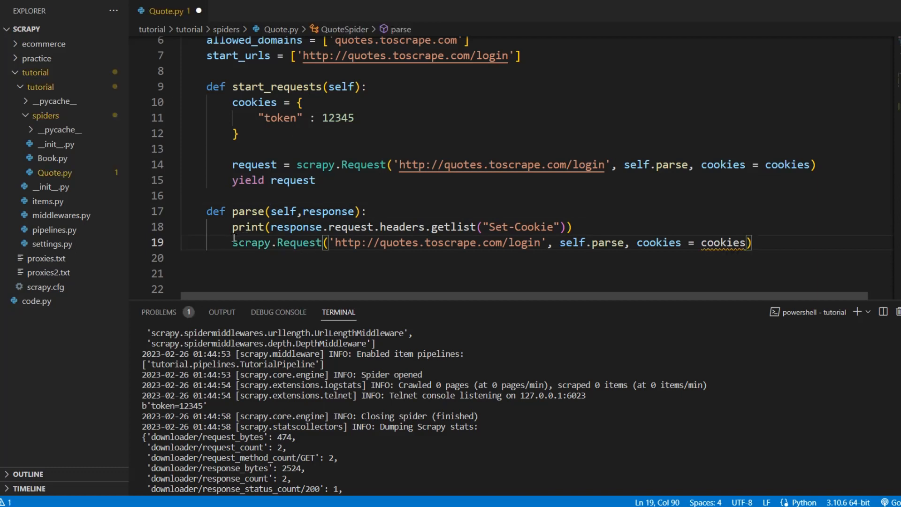
# Assign the getlist result to cookies and yield a new scrapy.Request to the login URL
pyautogui.write('yield')
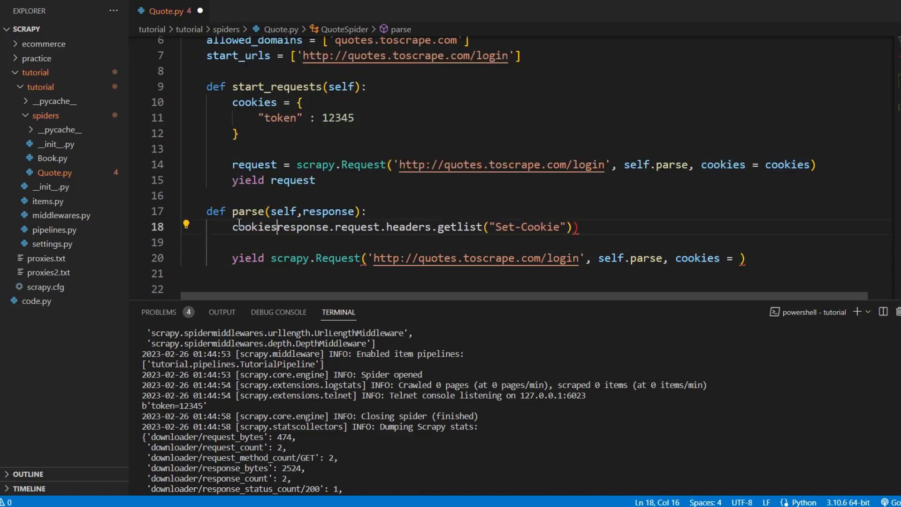
pyautogui.write('=')
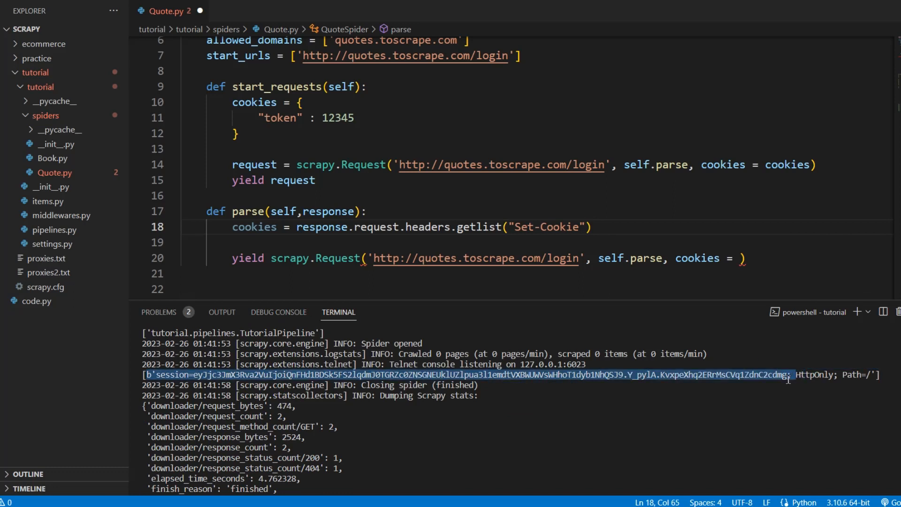
pyautogui.click(764, 258)
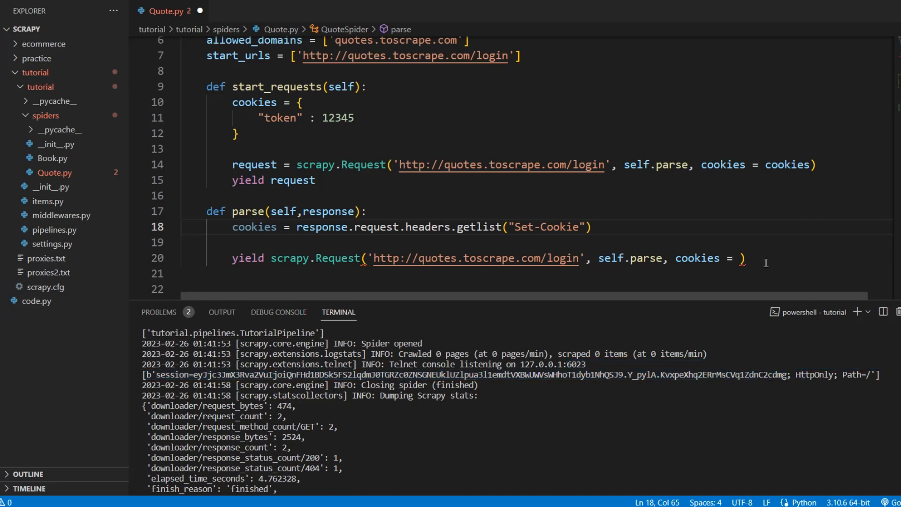
pyautogui.write('.split')
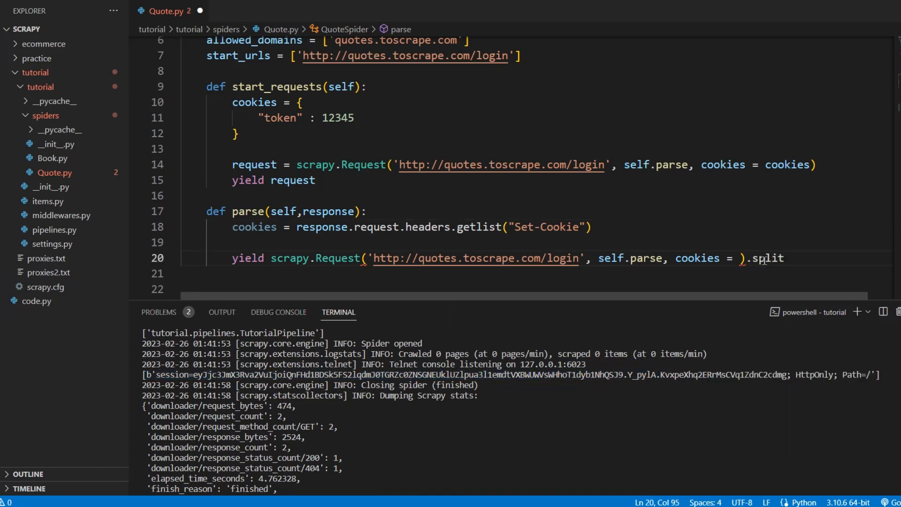
pyautogui.write('()')
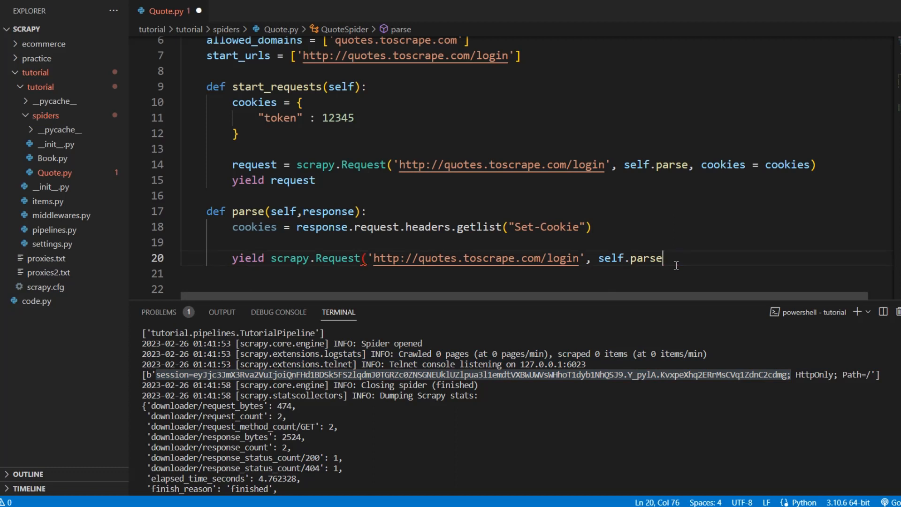
pyautogui.write(')')
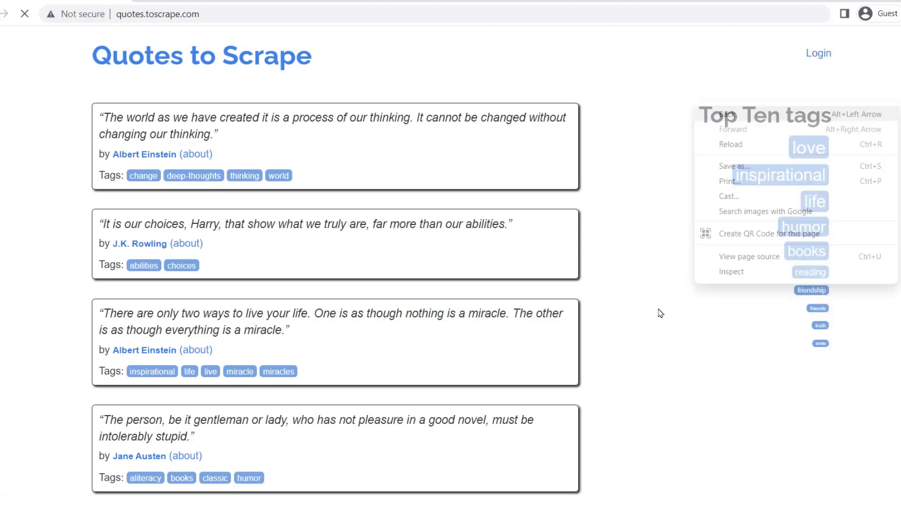
# Inspect the Quotes to Scrape page to show Chrome developer tools
pyautogui.click(730, 271)
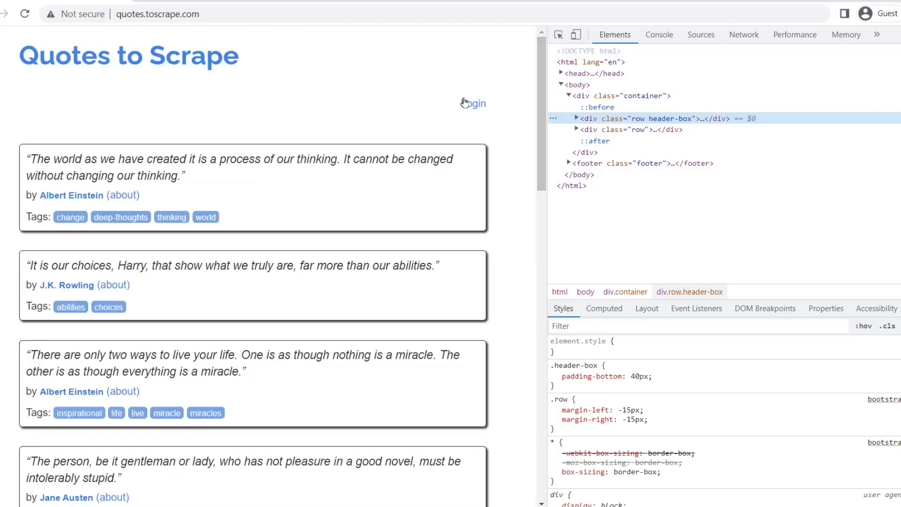
# Log in on the Login page as Coders with a password
pyautogui.click(472, 103)
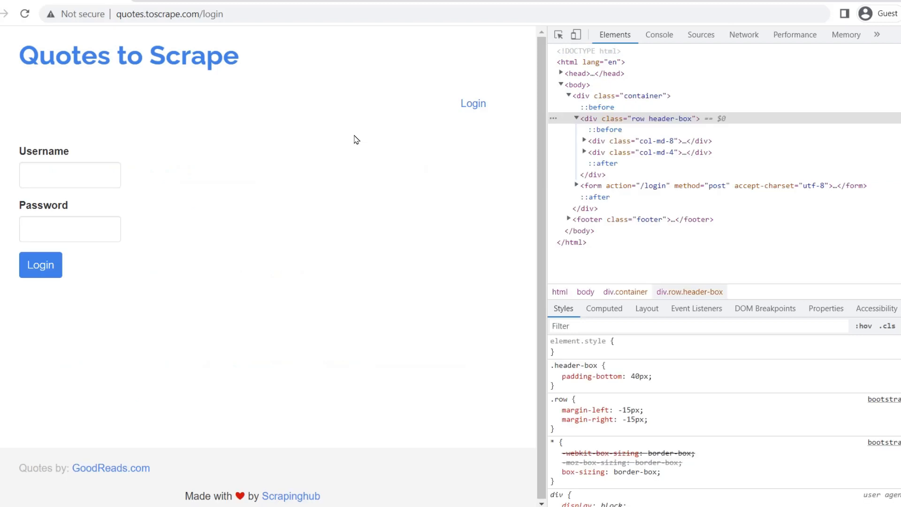
pyautogui.click(69, 175)
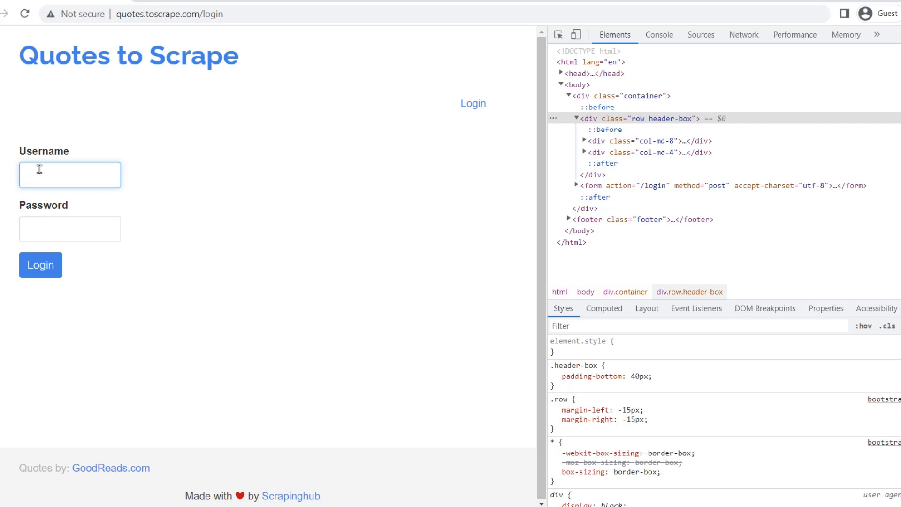
pyautogui.write('Coders')
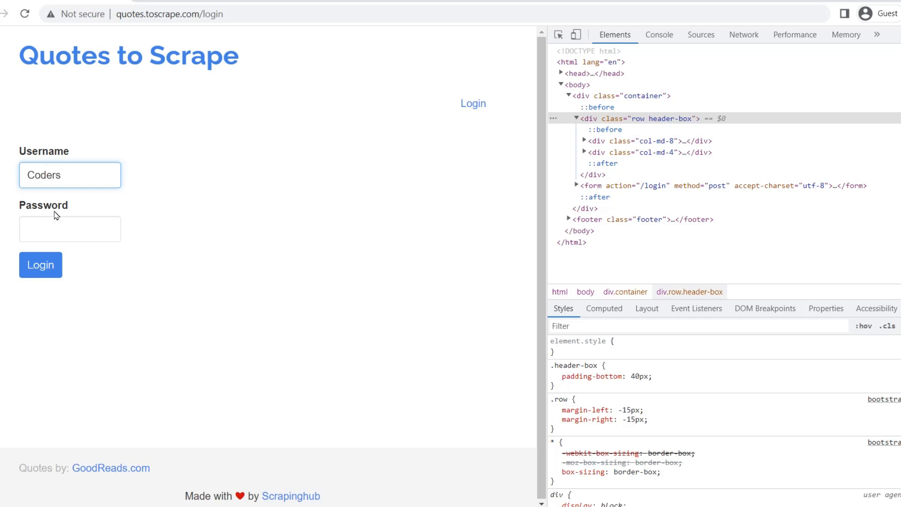
pyautogui.write('•••')
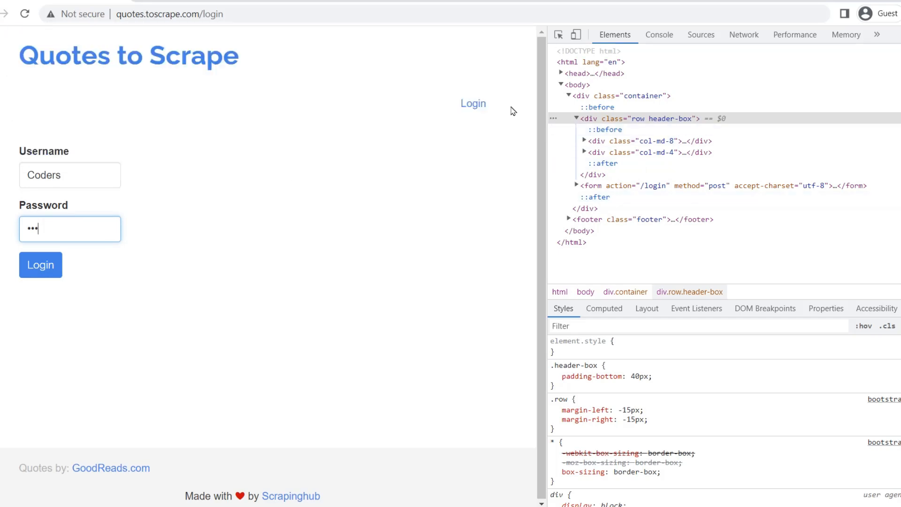
pyautogui.click(40, 264)
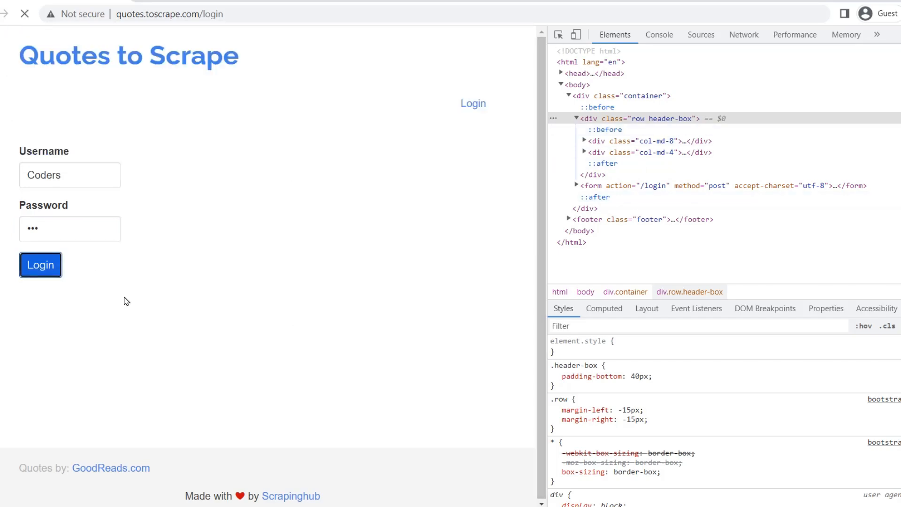
pyautogui.click(40, 265)
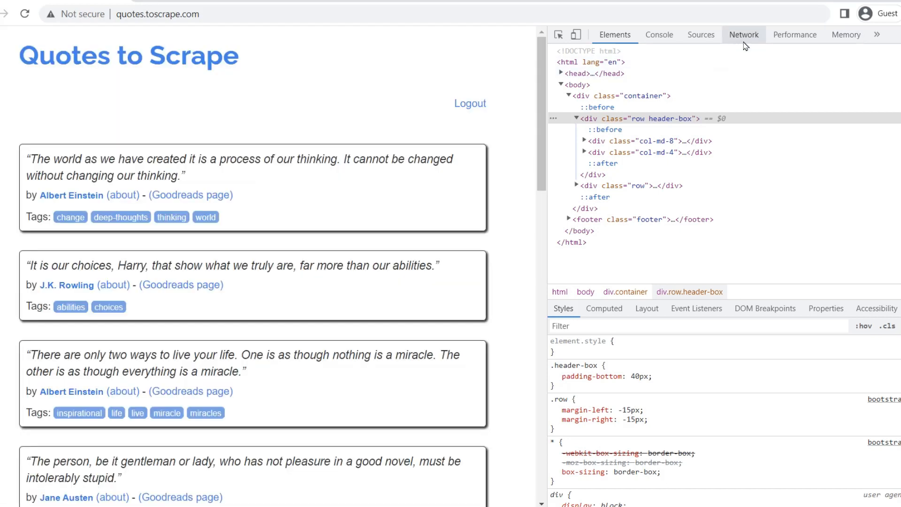
# View the login request's Payload and Cookies in the Network tab, showing the session cookie
pyautogui.click(743, 35)
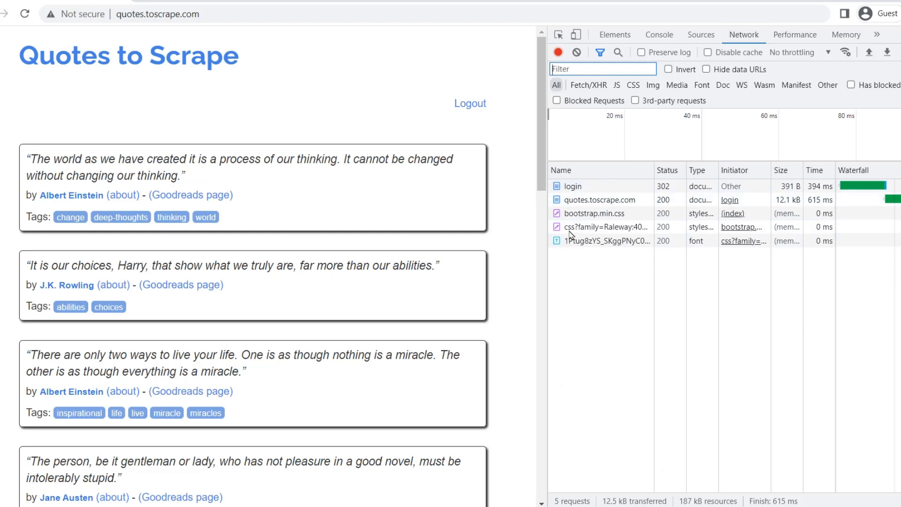
pyautogui.click(571, 186)
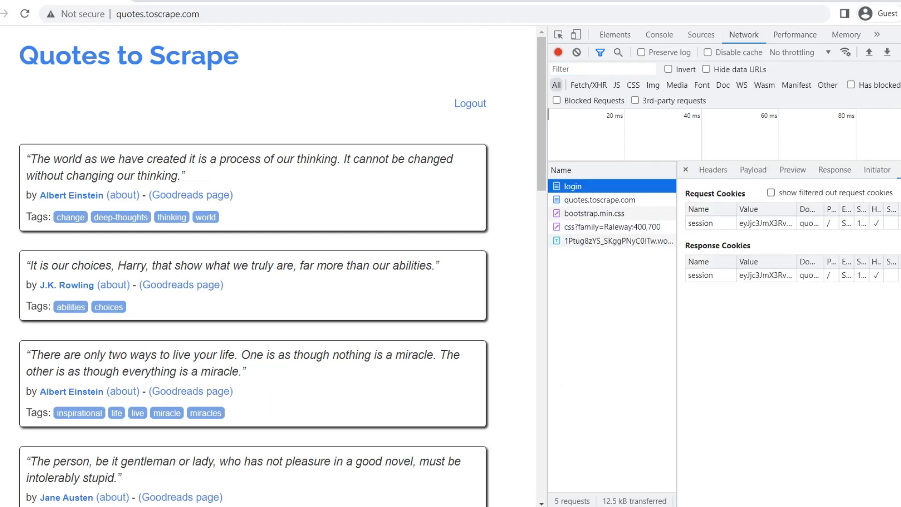
pyautogui.click(752, 170)
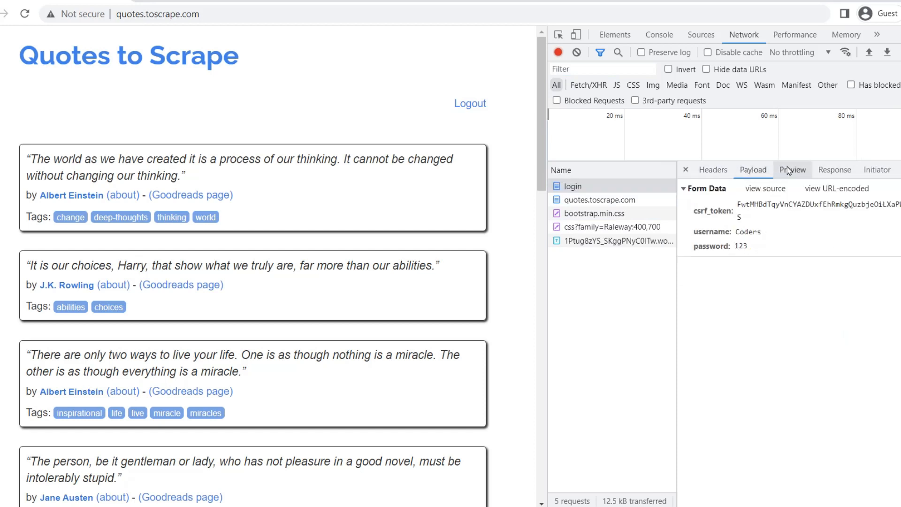
pyautogui.click(875, 170)
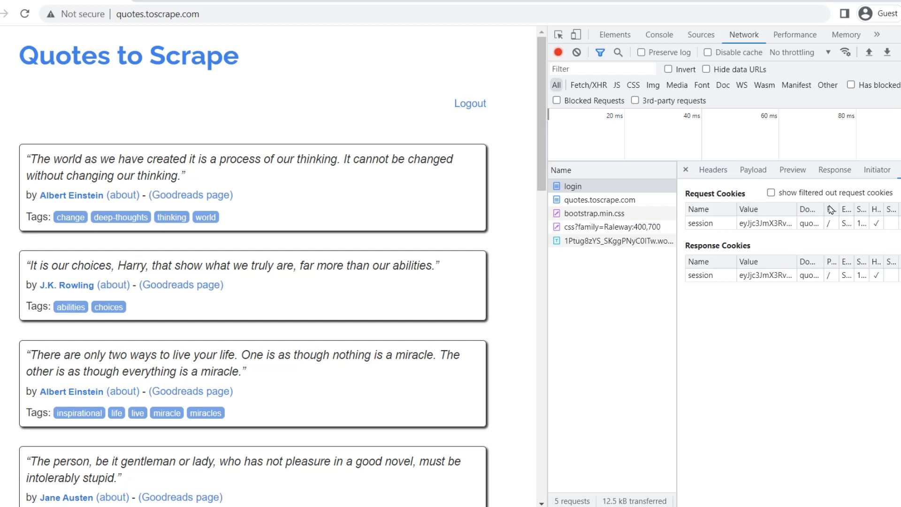
pyautogui.moveTo(847, 329)
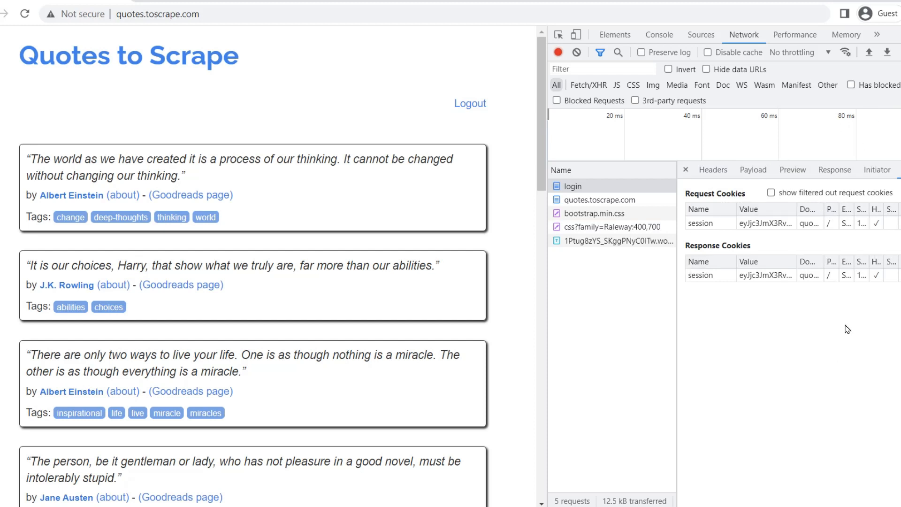
pyautogui.moveTo(752, 248)
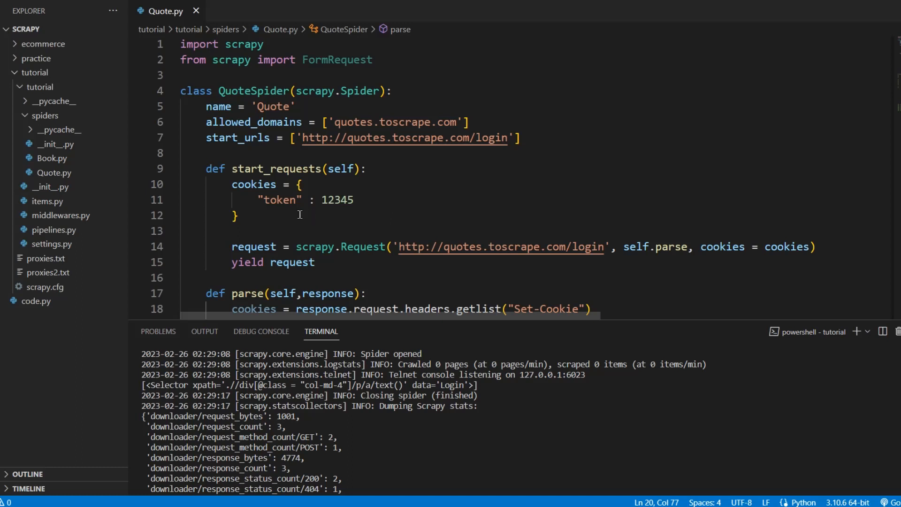
# Rename the cookies key "token" to "language" and replace its value 12345 with "en"
pyautogui.write('e')
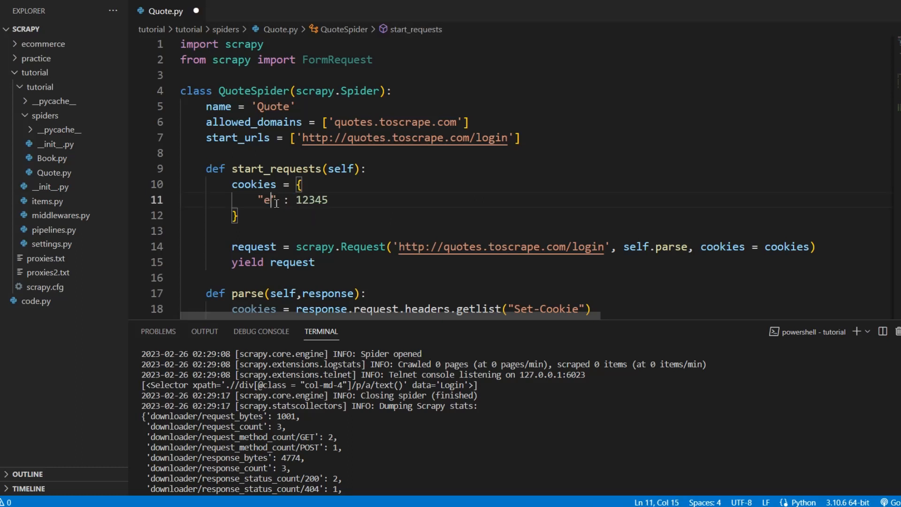
pyautogui.write('anguage')
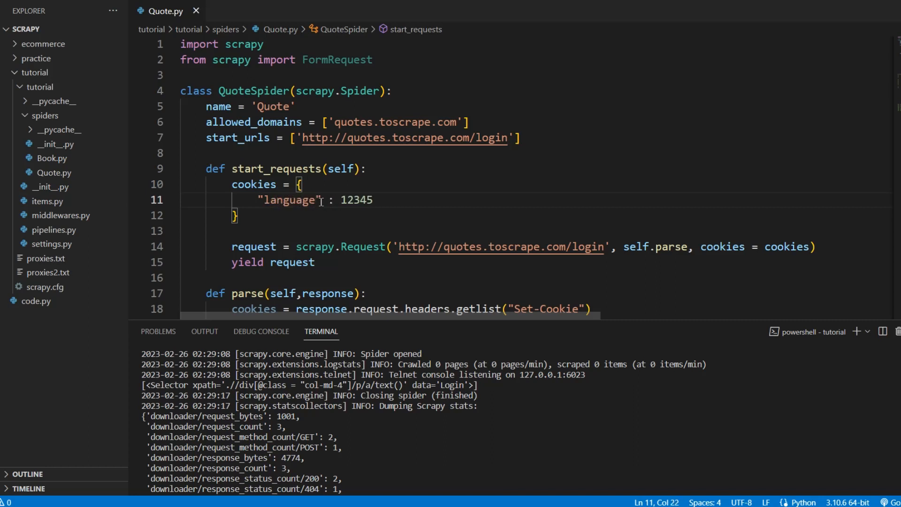
pyautogui.doubleClick(290, 199)
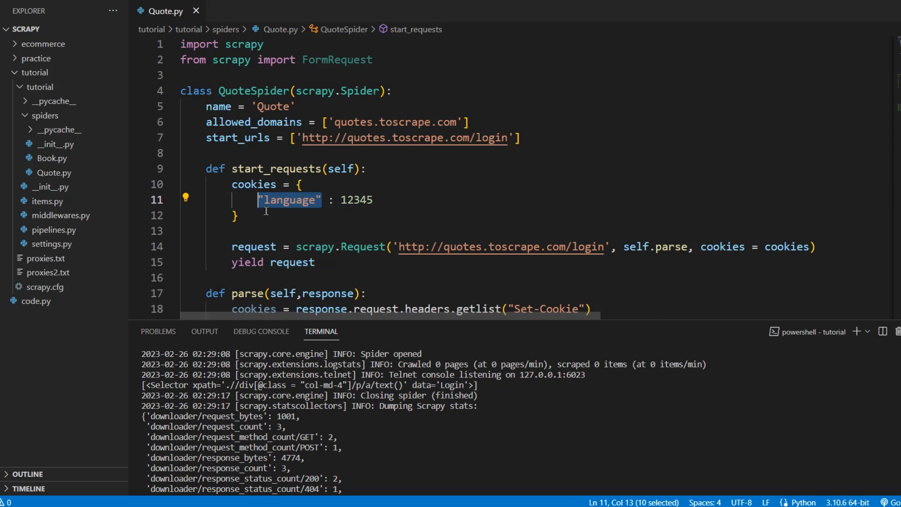
pyautogui.moveTo(283, 205)
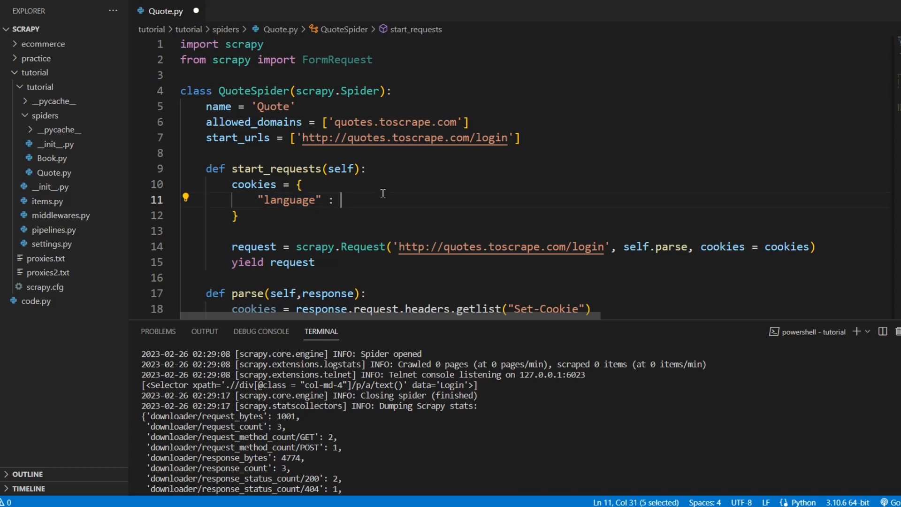
pyautogui.write('"en"')
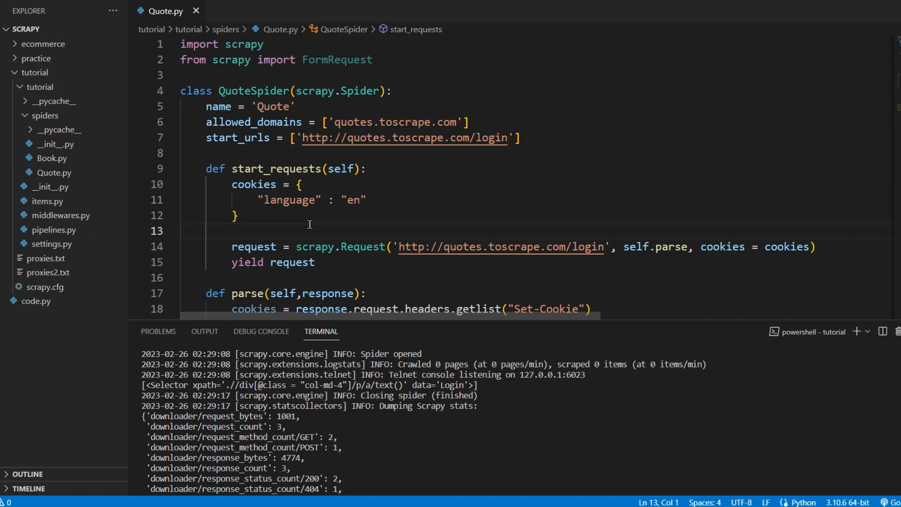
pyautogui.moveTo(327, 191)
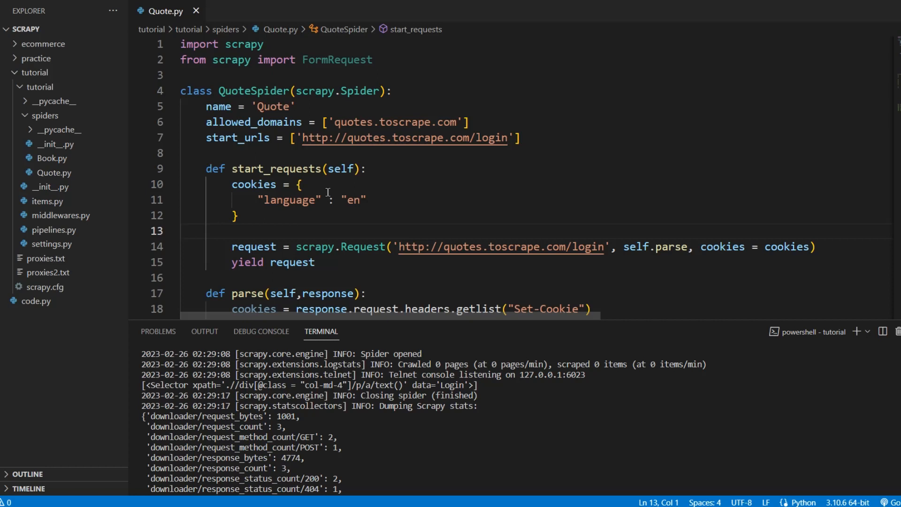
pyautogui.moveTo(617, 209)
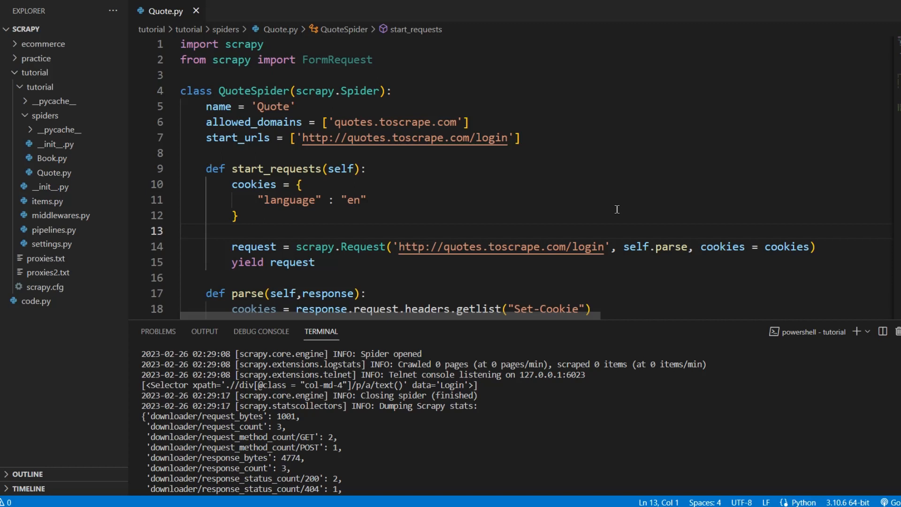